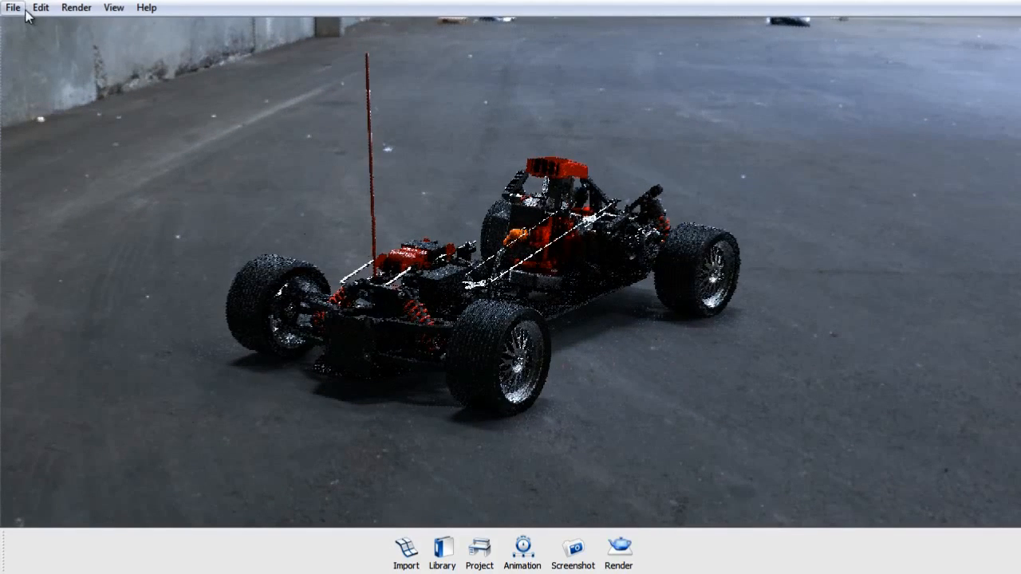
Step: Uncheck 'Adjust aspect ratio to backplate' in General preferences and save the change
click(39, 7)
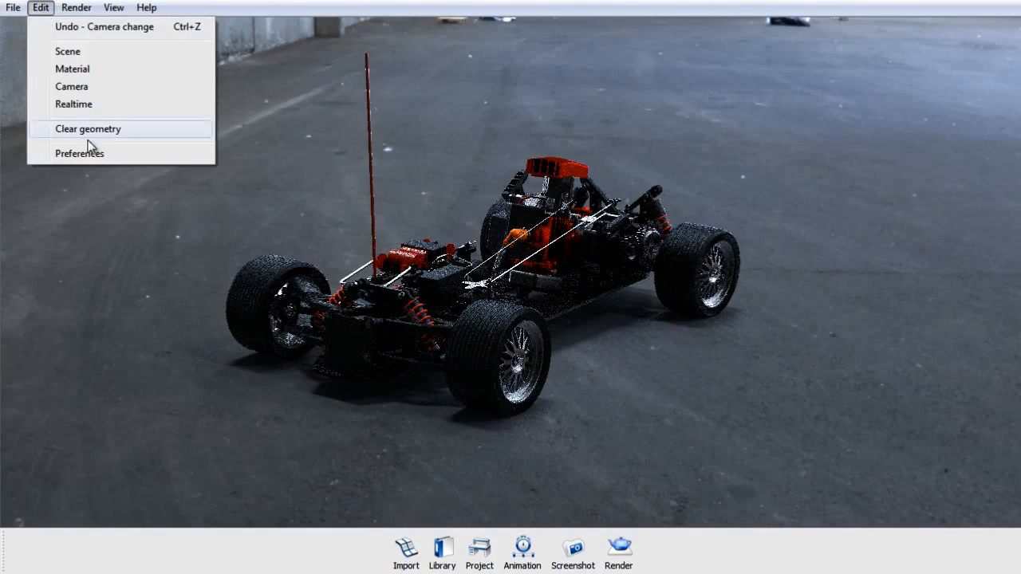
click(79, 153)
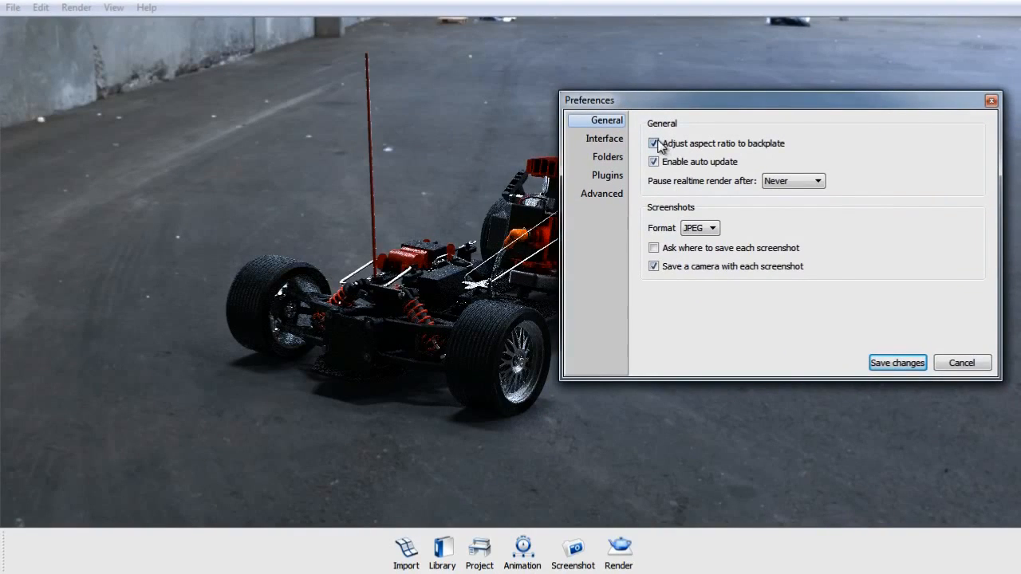
mouse_move(689, 147)
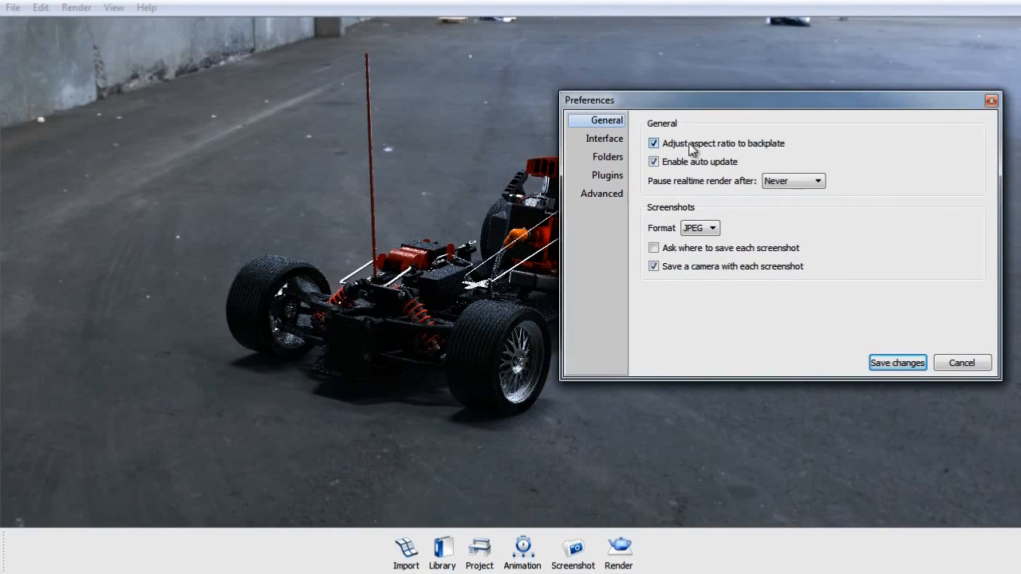
mouse_move(734, 149)
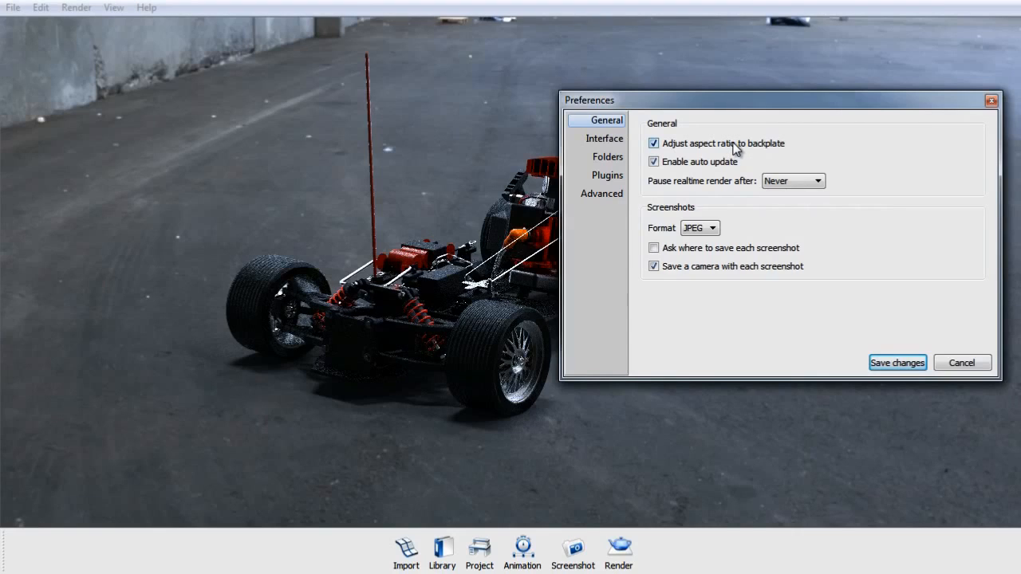
mouse_move(726, 375)
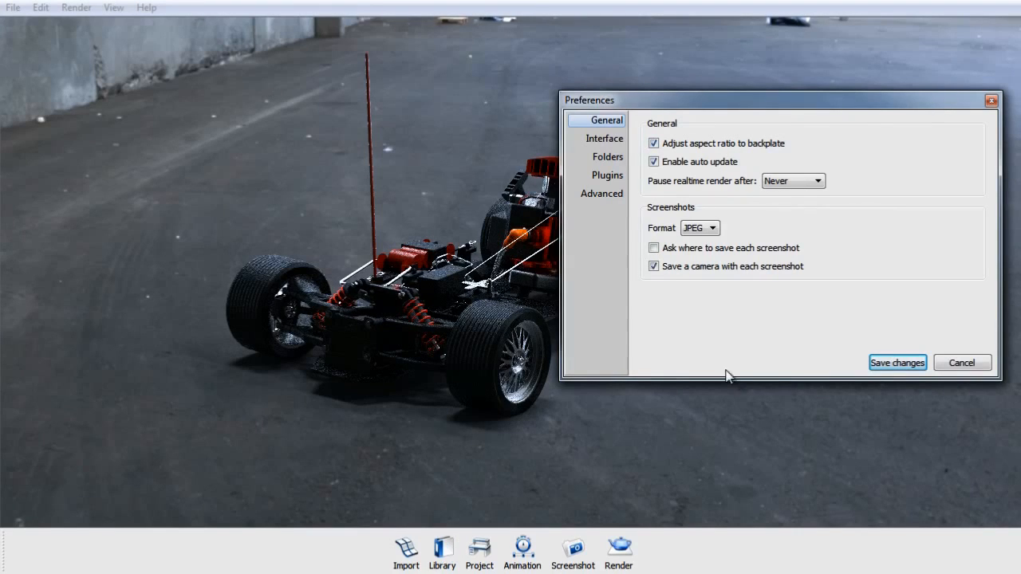
click(653, 143)
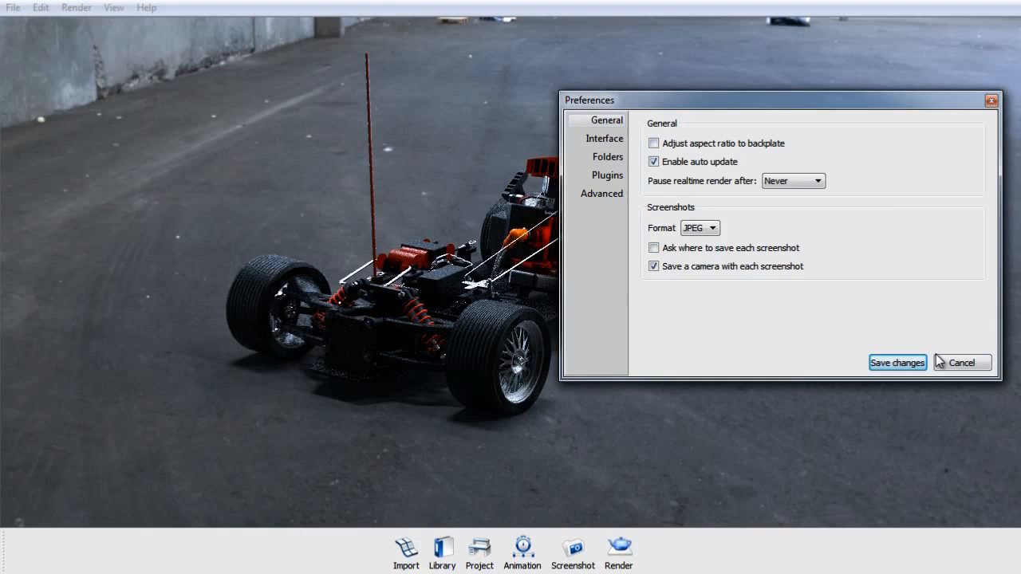
click(962, 362)
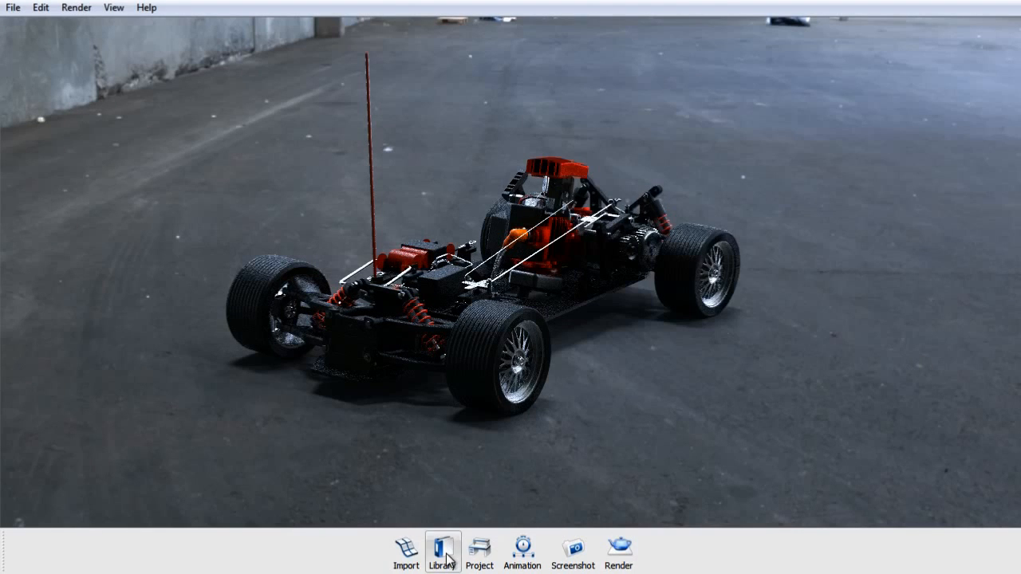
Step: Apply the hdri-locations industrial hall image from the library as the scene backplate
click(442, 551)
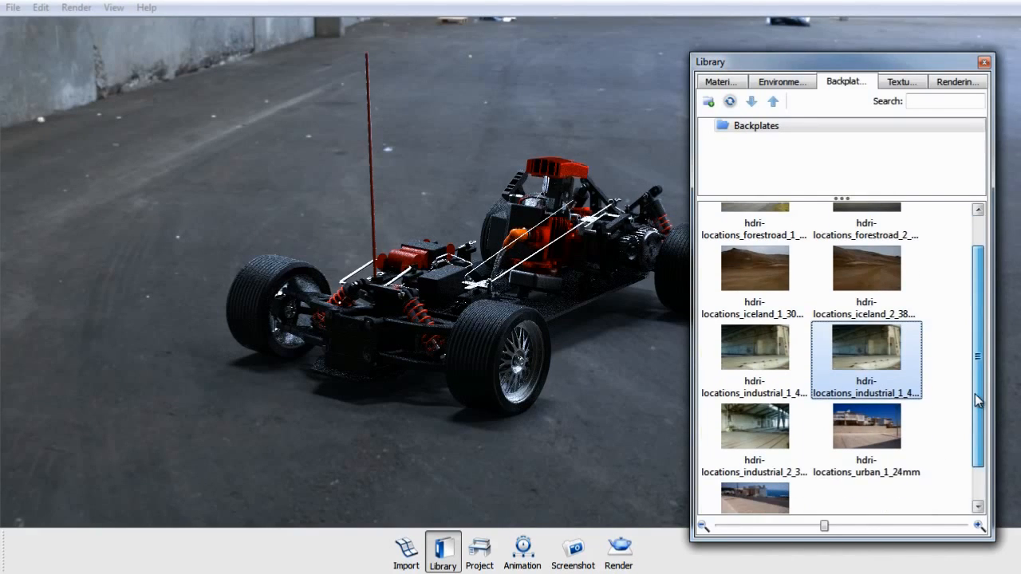
scroll(down, 3)
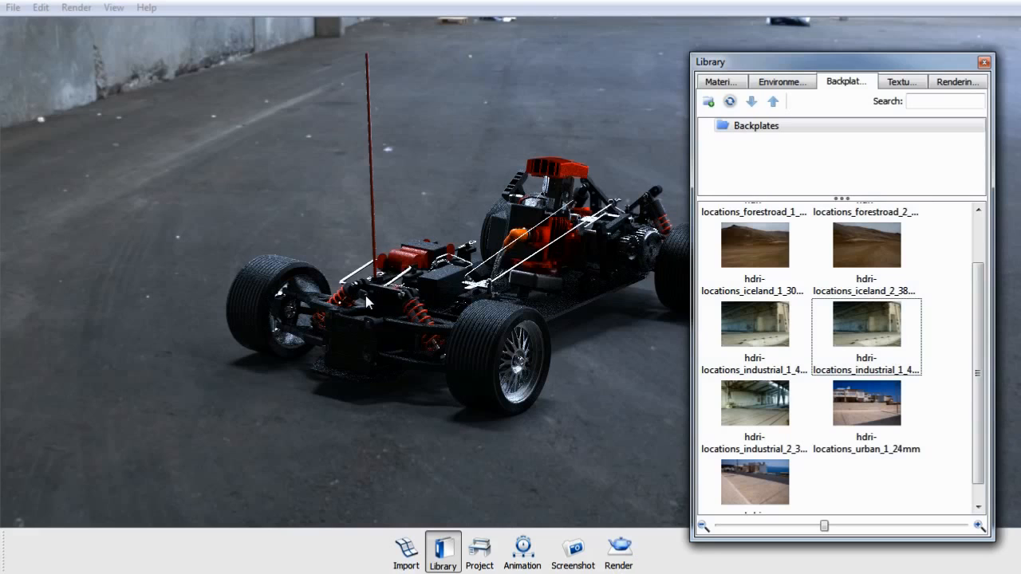
drag(710, 61, 752, 72)
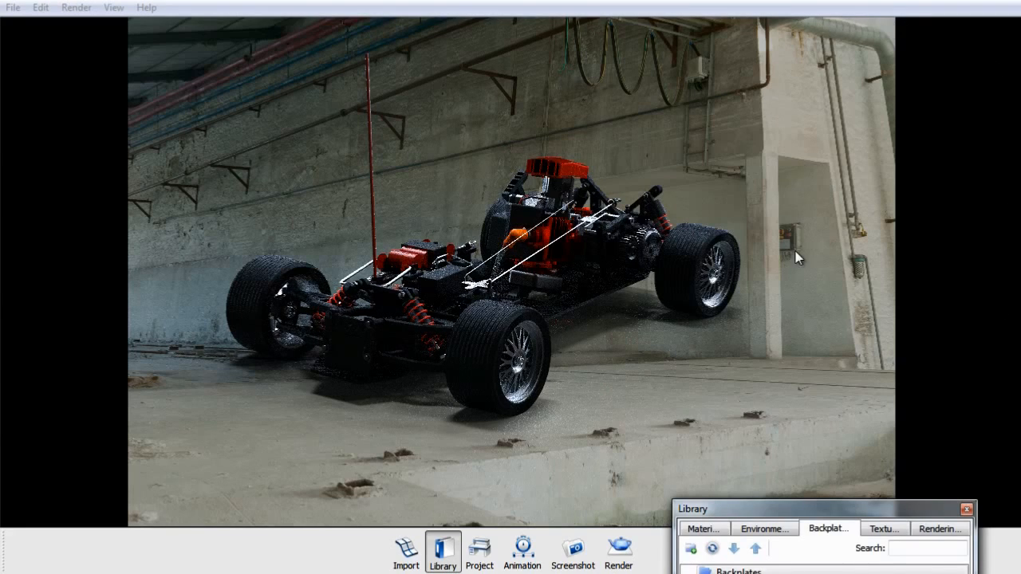
mouse_move(363, 132)
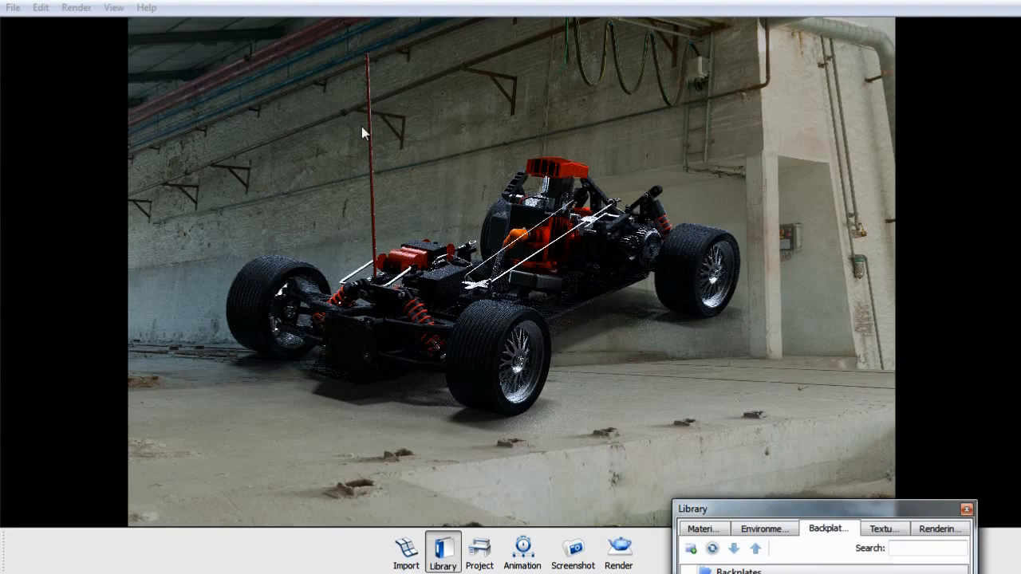
mouse_move(578, 503)
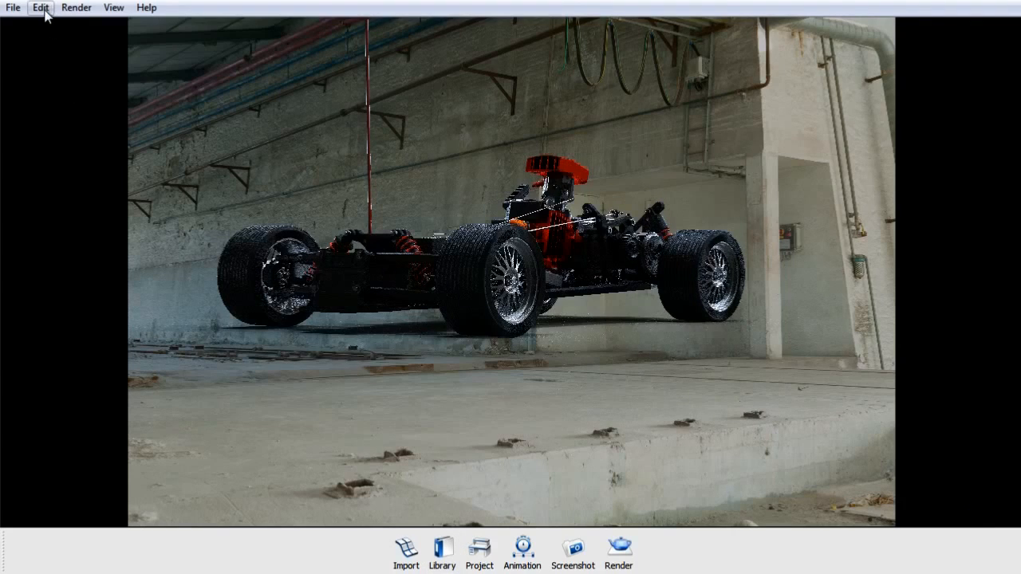
Step: Reopen and close Preferences without changes, then bring the backplate library back up
click(40, 7)
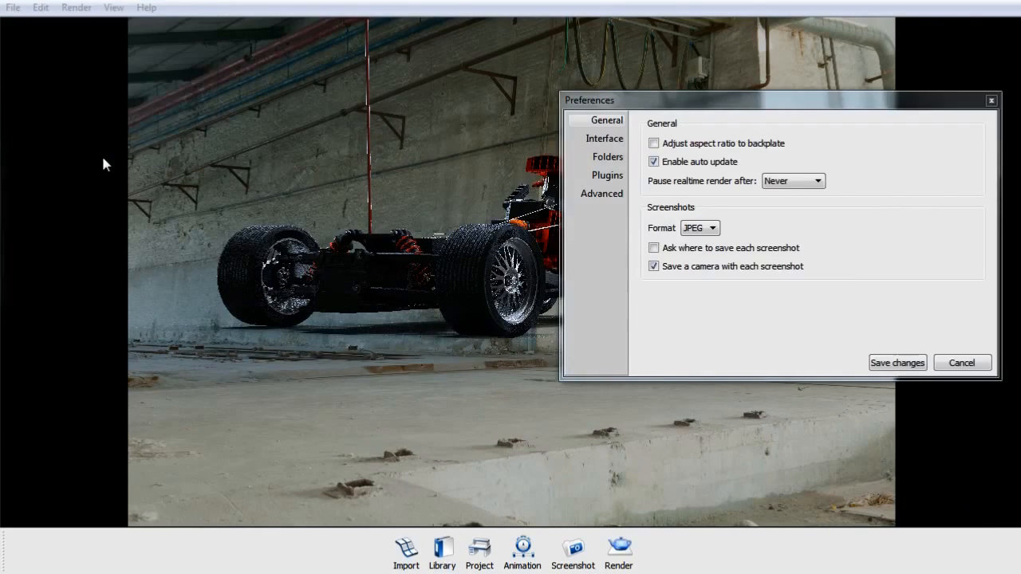
click(654, 143)
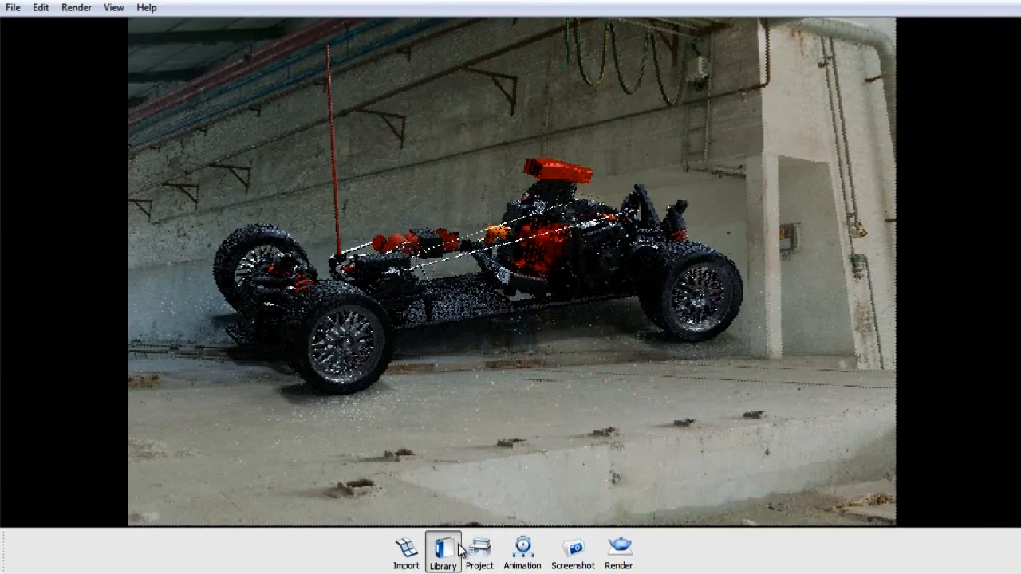
click(442, 550)
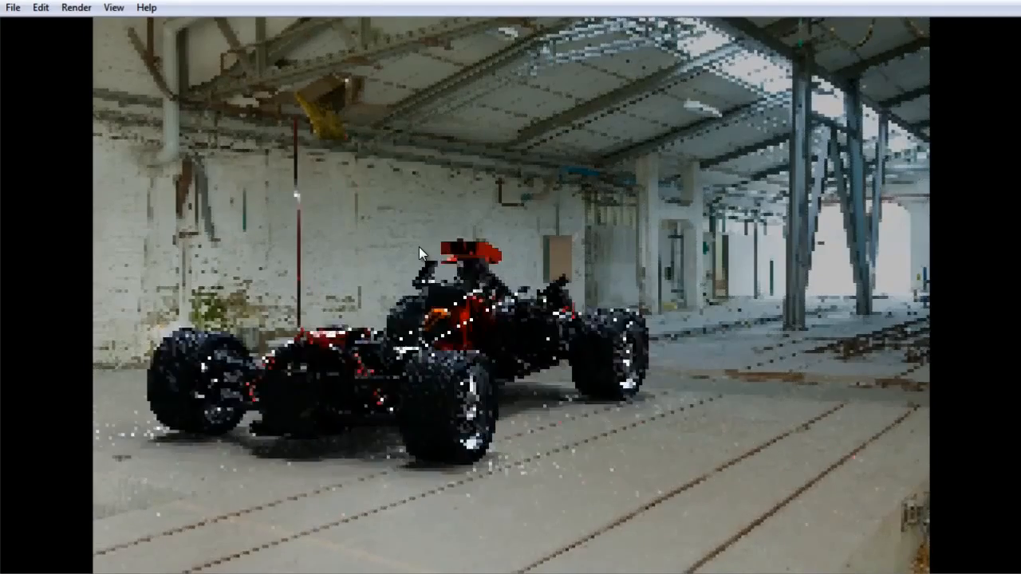
Step: Turn on Ground Reflections in the project environment's Ground settings
key(k)
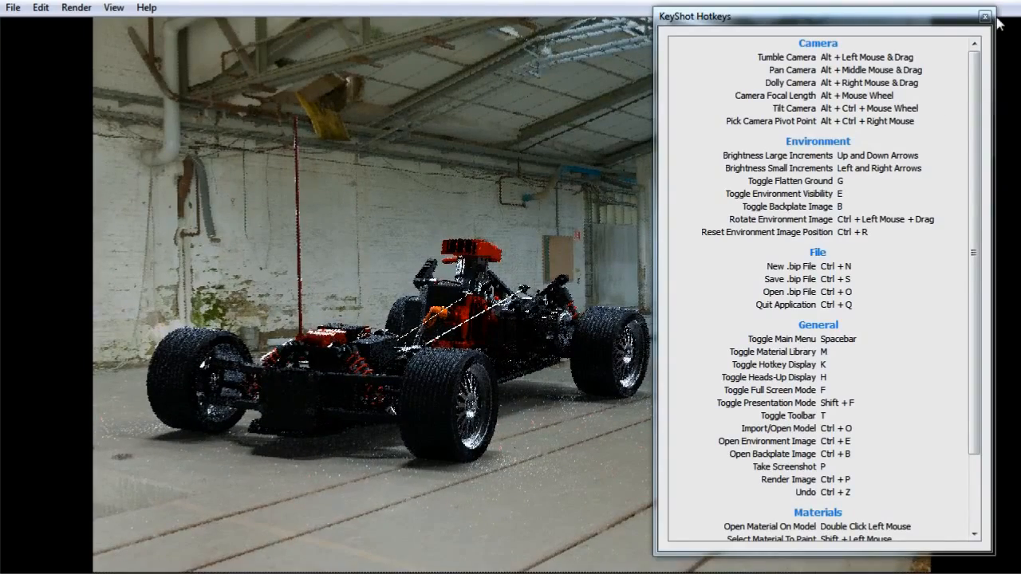
click(985, 16)
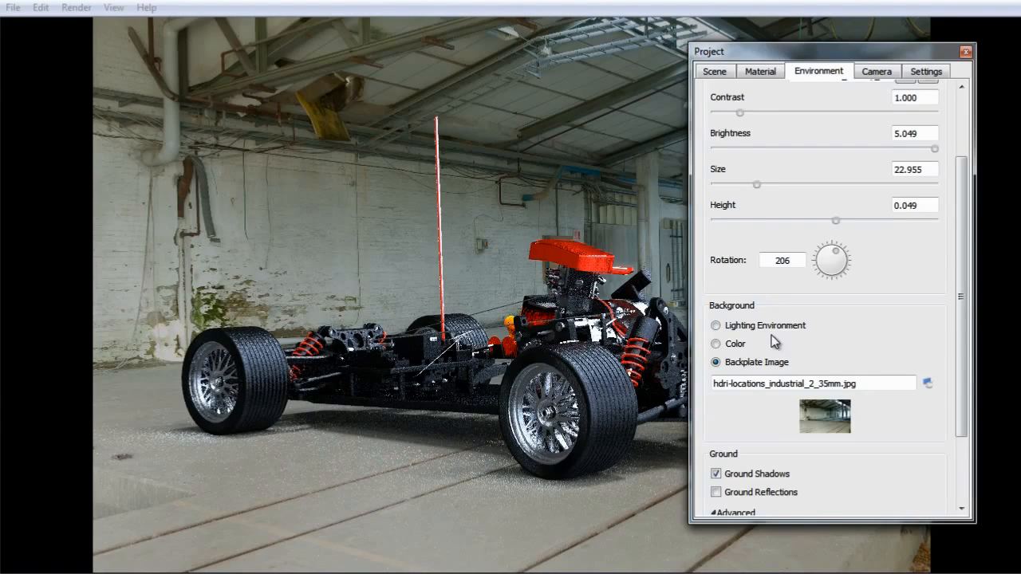
scroll(down, 3)
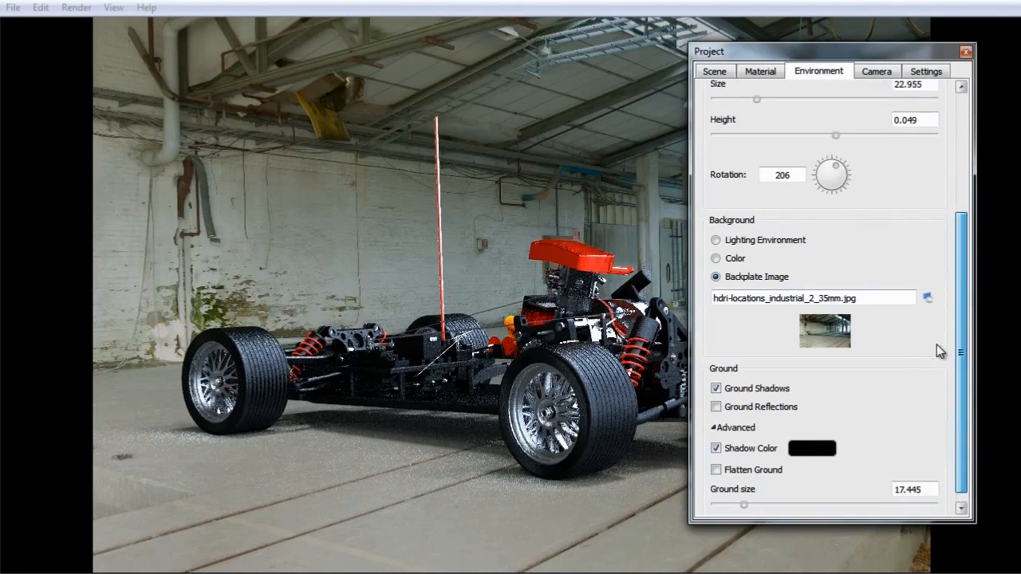
click(715, 407)
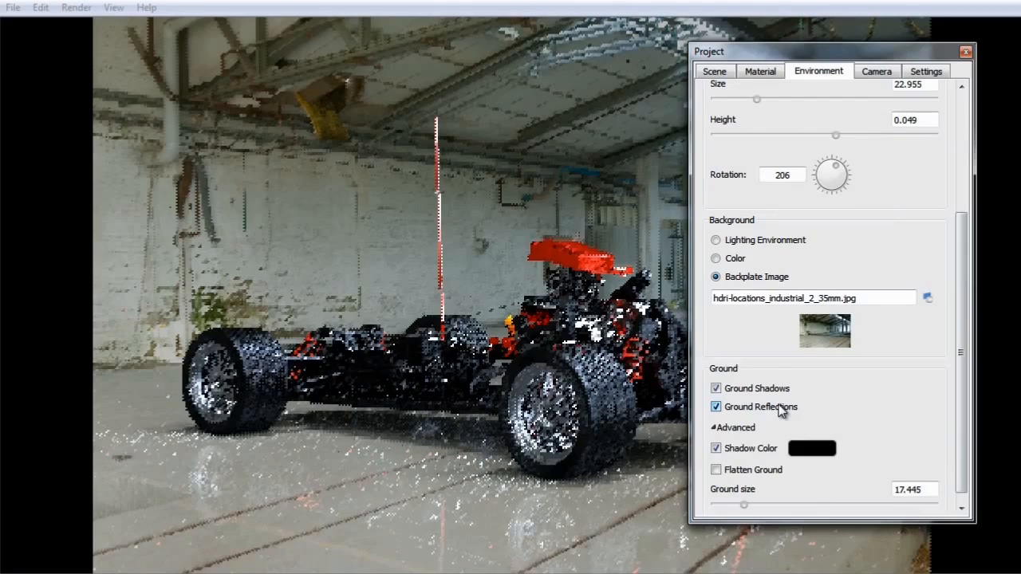